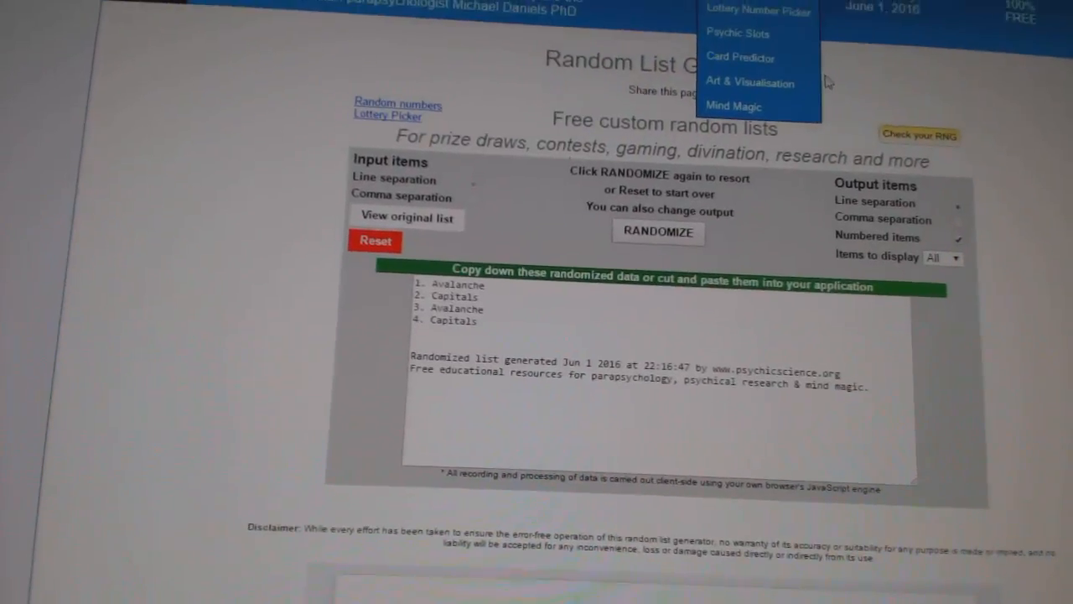
# - Reshuffle the team list four times, passing through Avalanche/Capitals to reach Senators, Senators, Wings, Wings
pyautogui.click(657, 232)
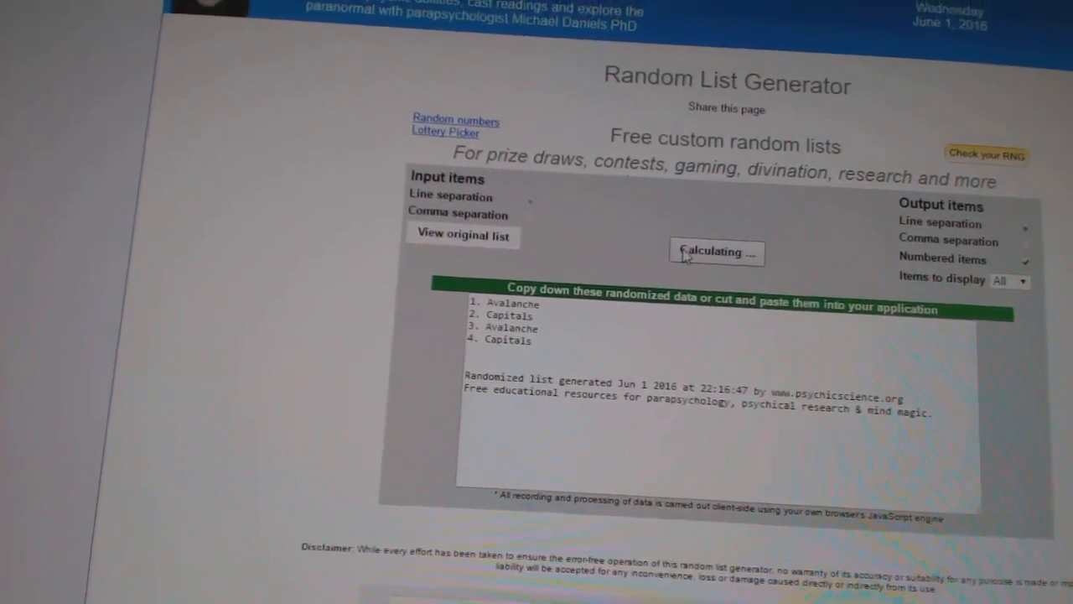
pyautogui.click(716, 252)
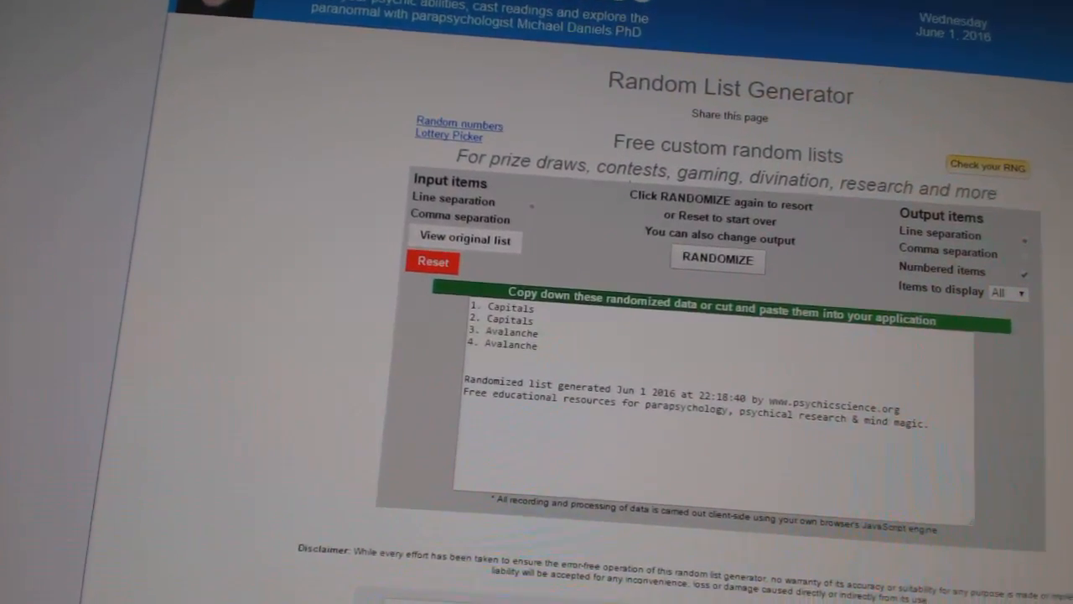
pyautogui.click(717, 258)
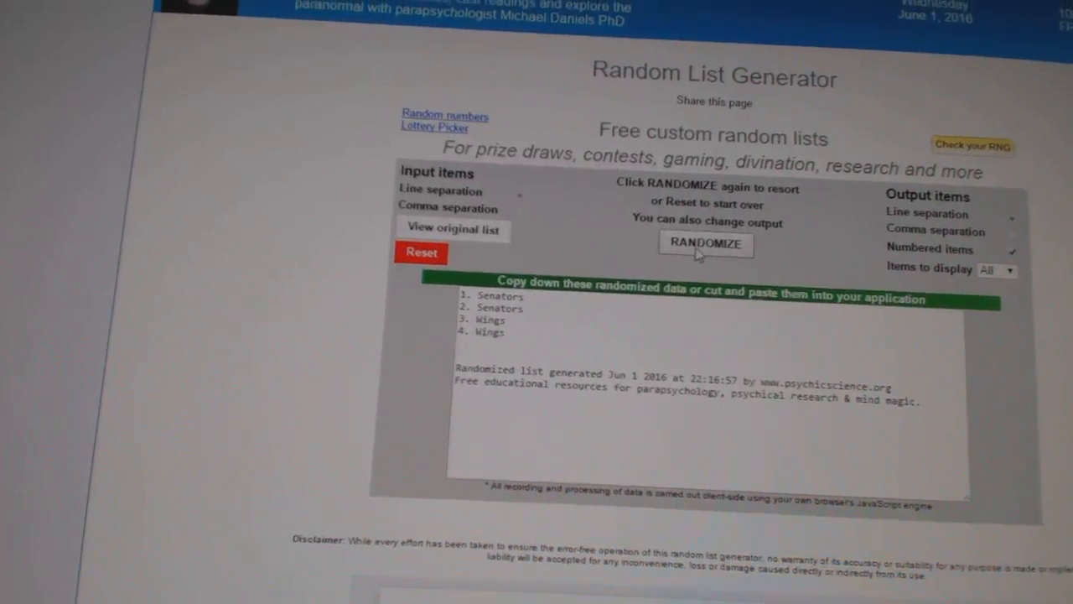
pyautogui.click(706, 243)
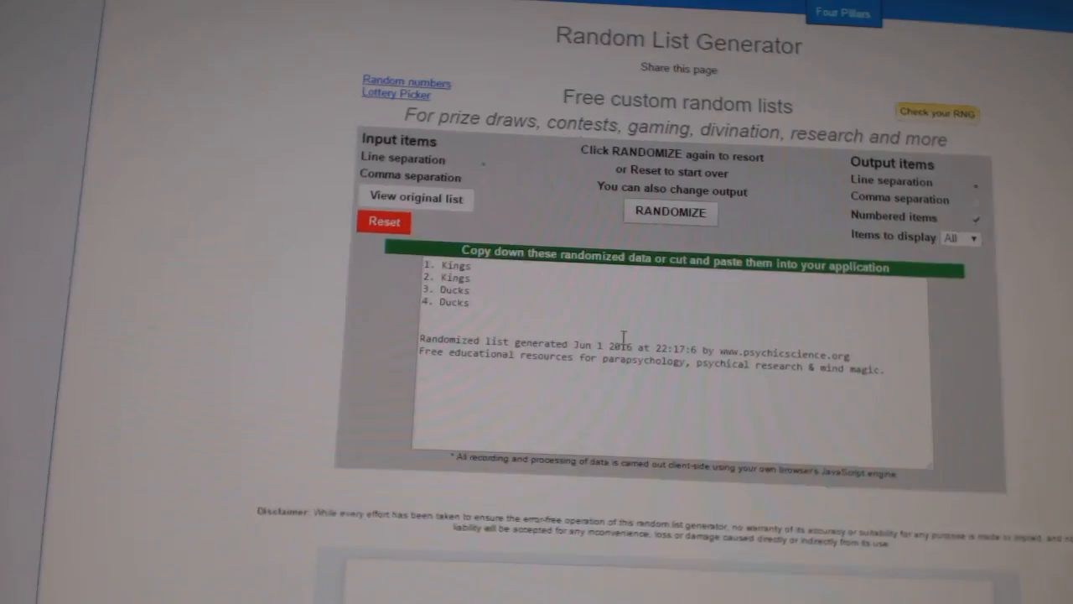
# - Reshuffle the Kings/Ducks list, then the Predators/Bruins list, several times
pyautogui.click(670, 211)
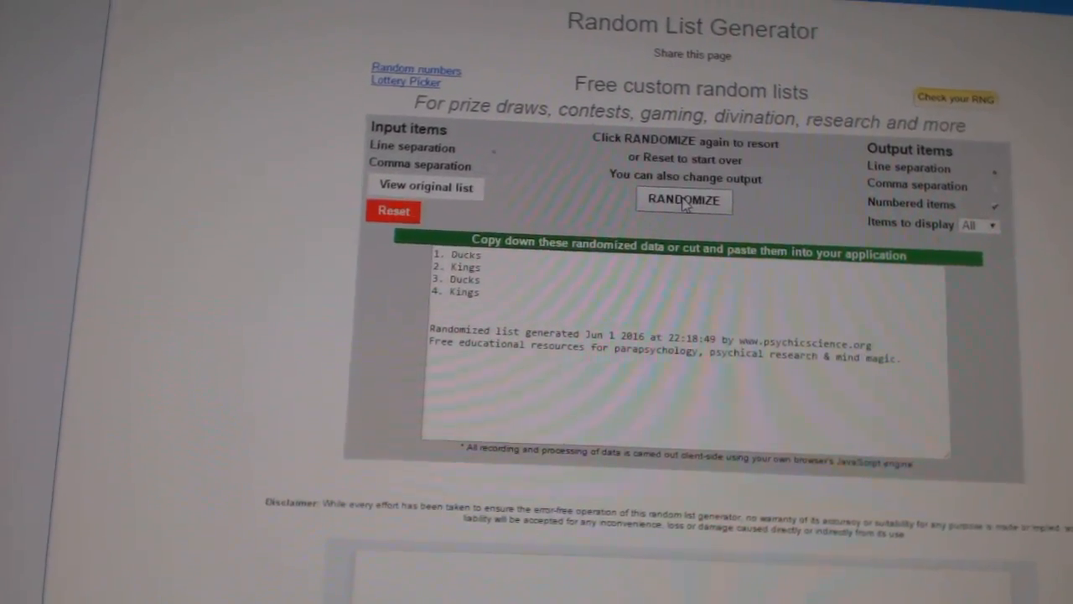
pyautogui.click(684, 201)
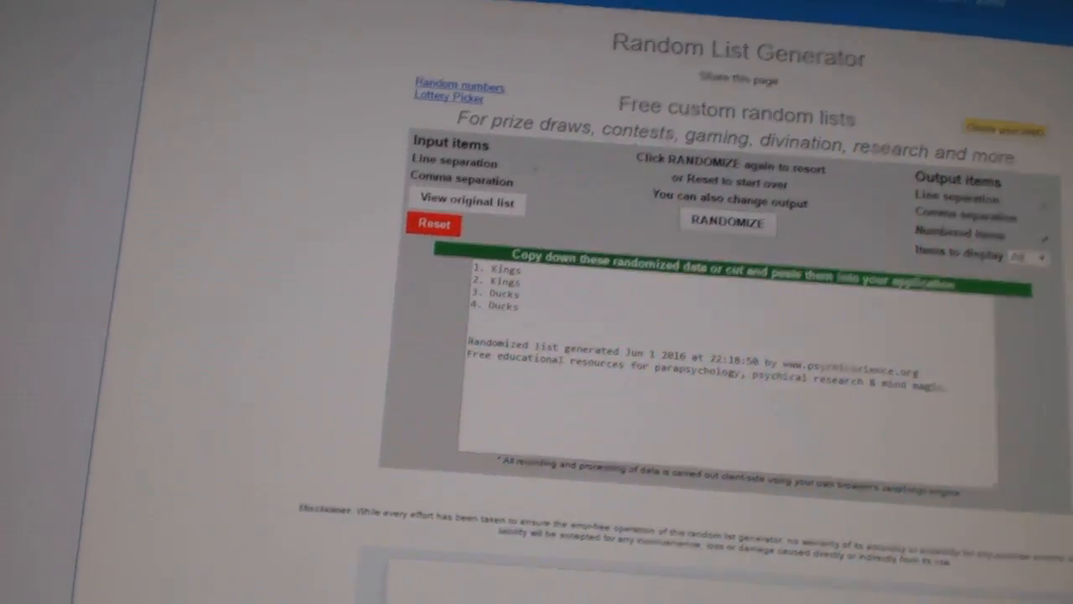
pyautogui.click(696, 201)
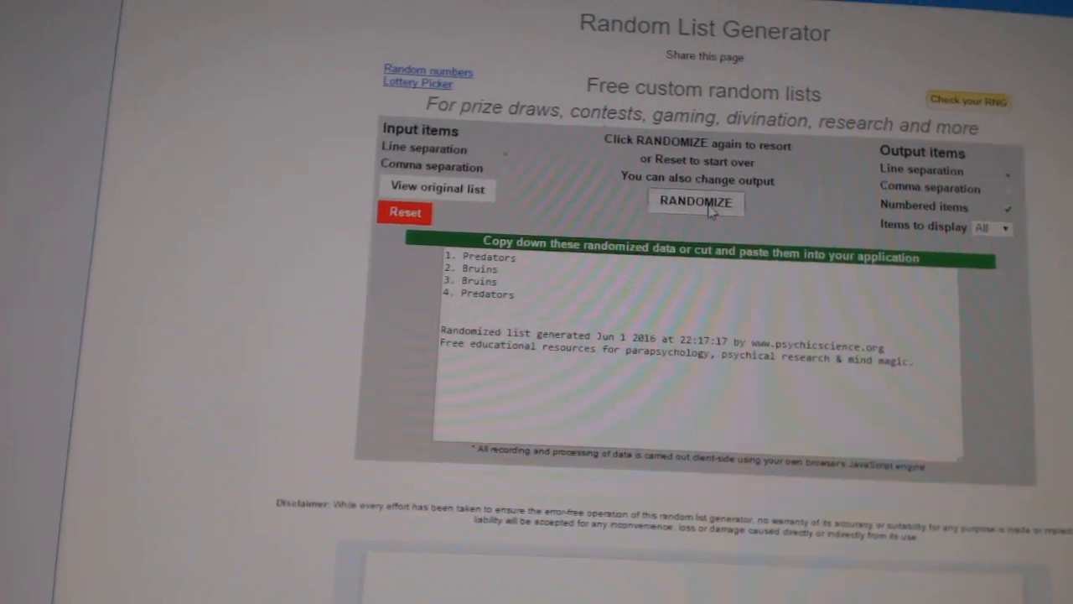
pyautogui.click(694, 201)
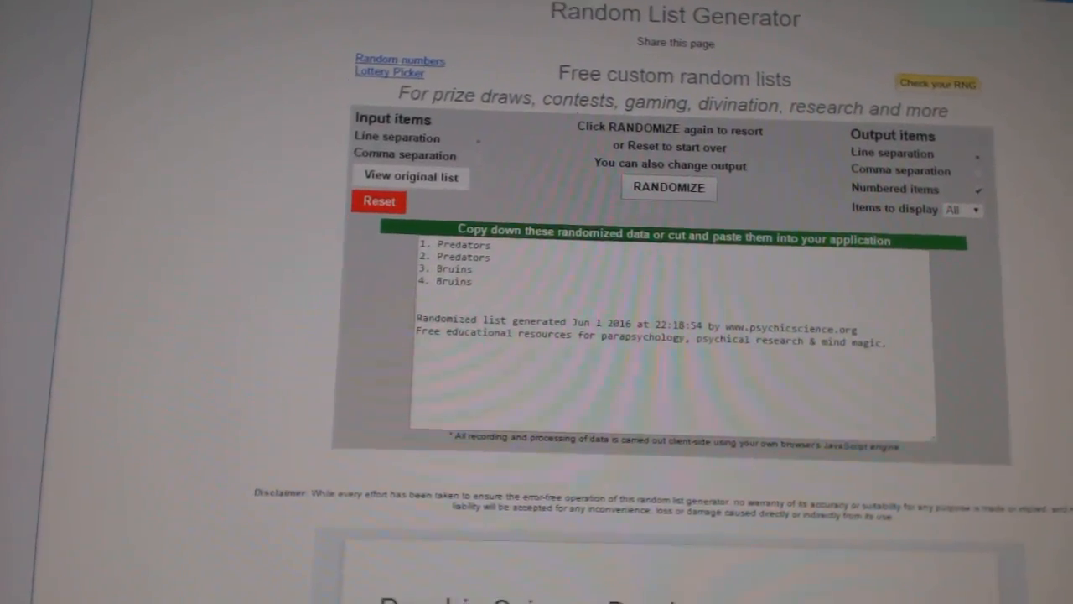
# - Reshuffle the Coyotes, Canucks and Flames list repeatedly until it reads Canucks, Coyotes, Flames
pyautogui.click(667, 187)
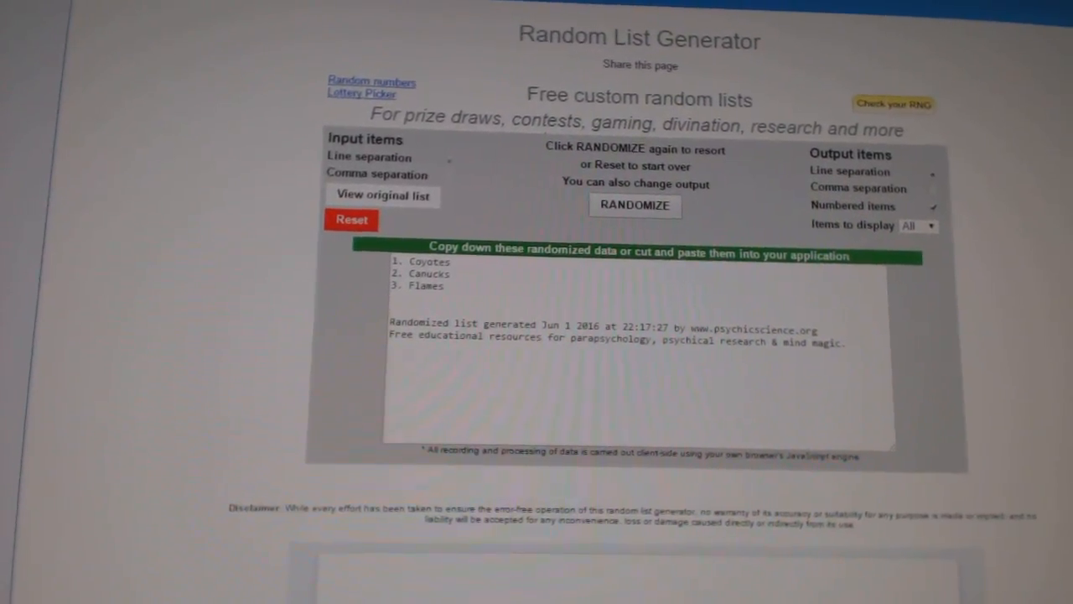
pyautogui.click(634, 205)
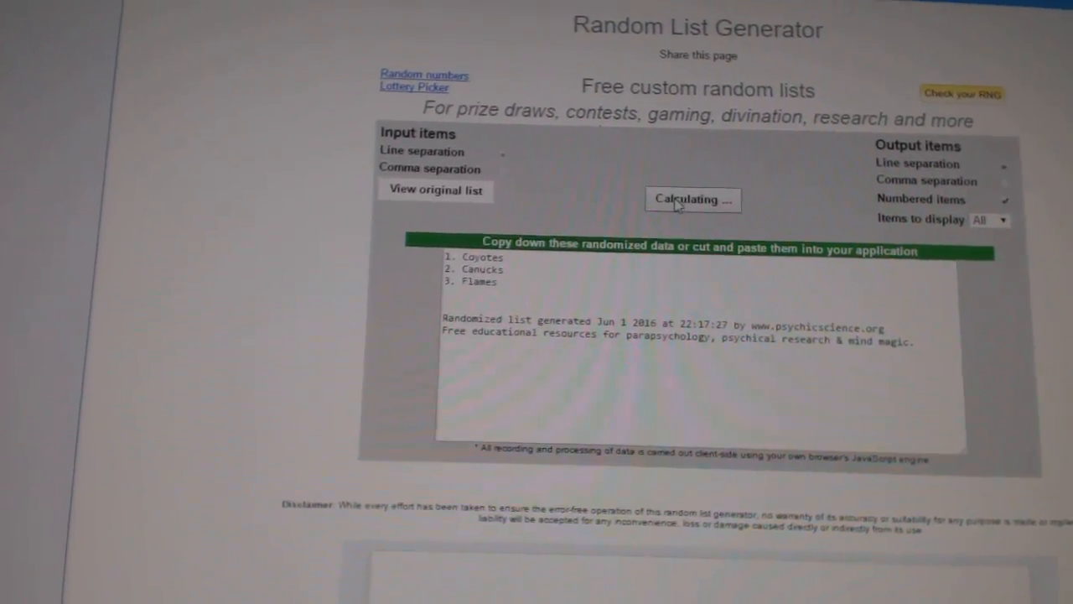
pyautogui.click(693, 200)
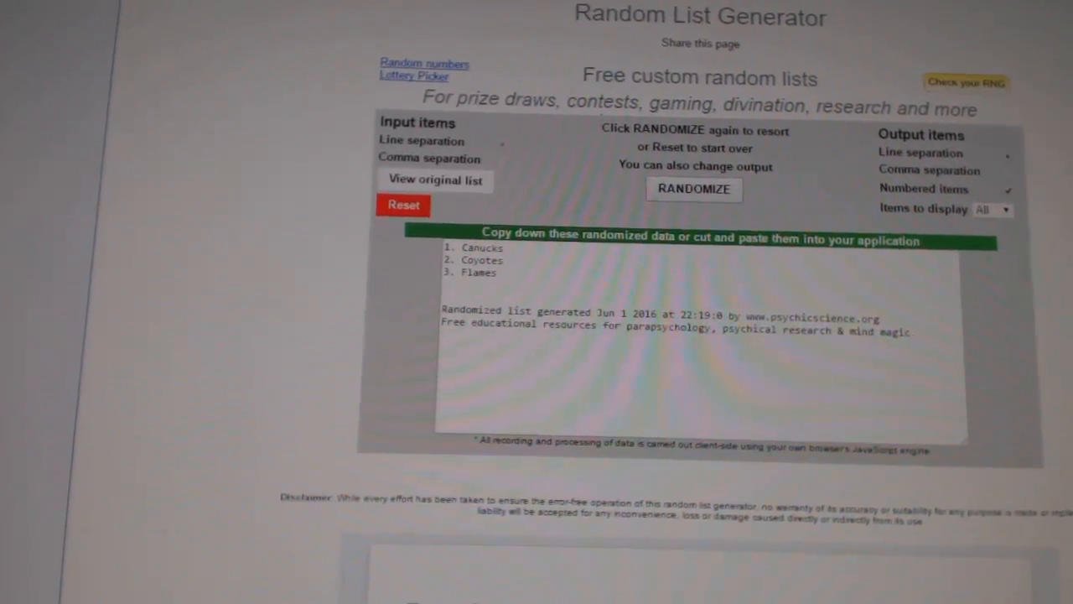
pyautogui.click(694, 188)
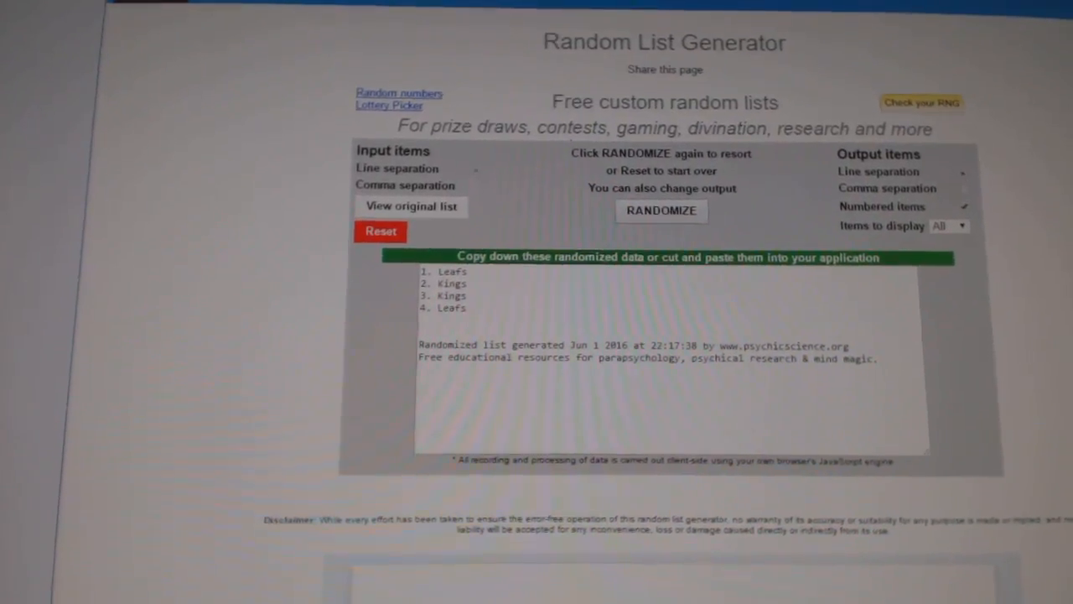
# - Reshuffle the Leafs and Kings list twice so it ends as Kings, Kings, Leafs, Leafs
pyautogui.scroll(-3)
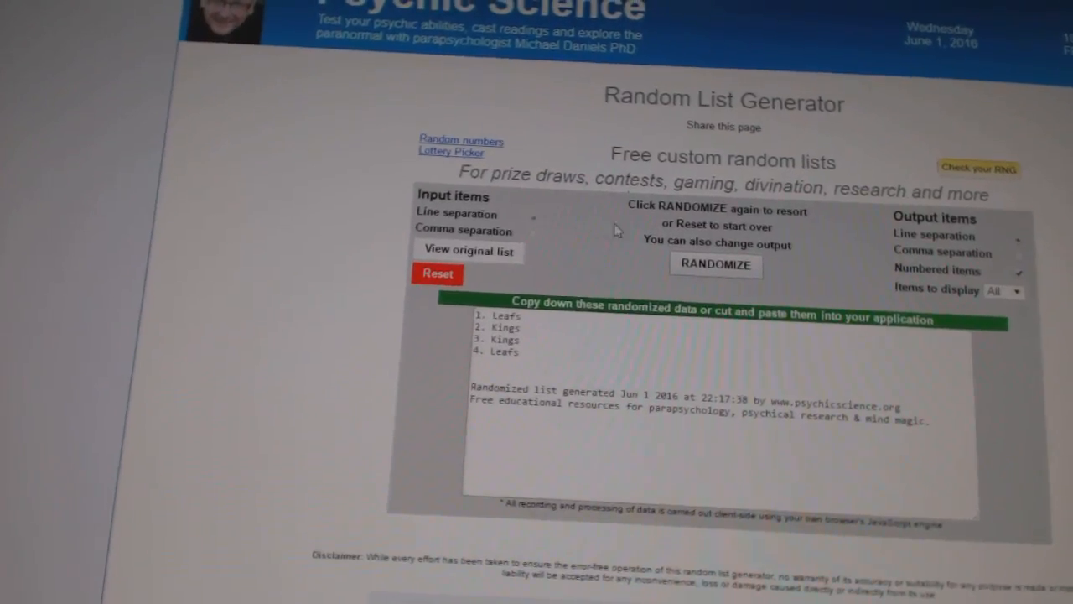
pyautogui.click(715, 265)
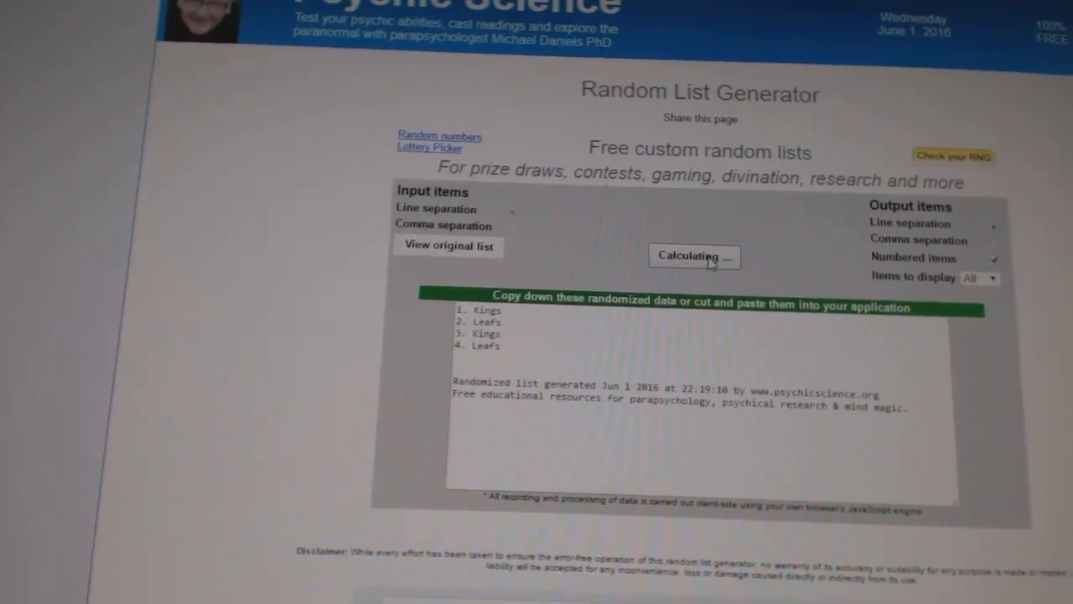
pyautogui.click(695, 256)
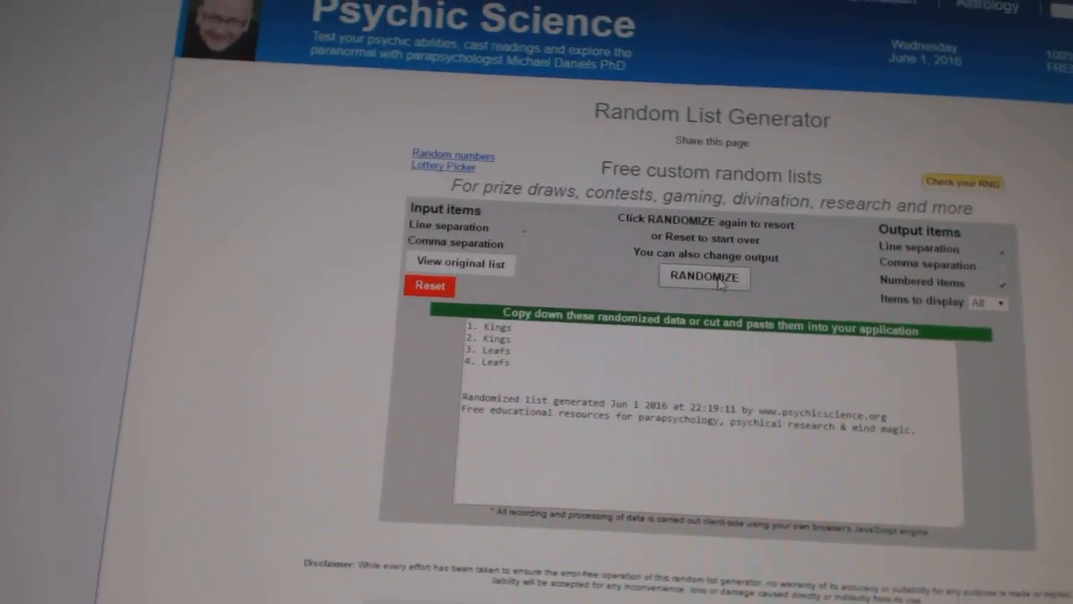